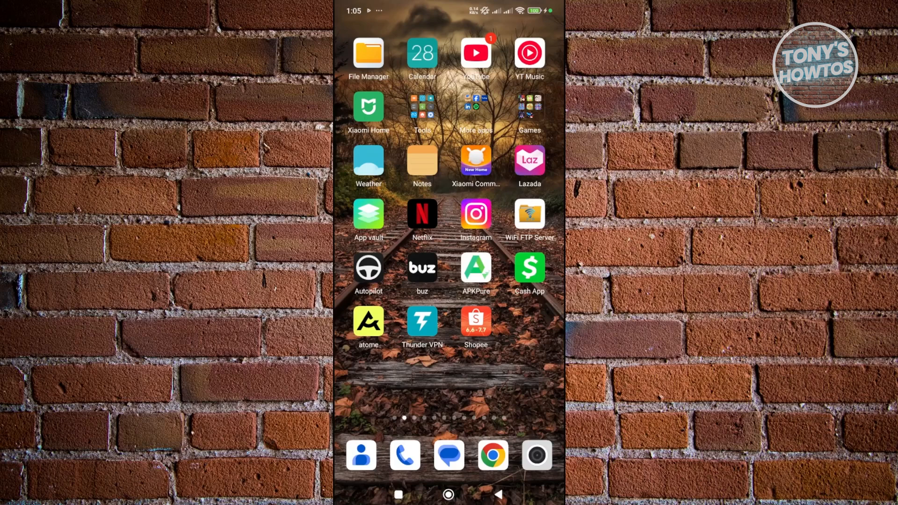
Step: Launch Instagram from the home screen, landing on the own profile page
click(477, 214)
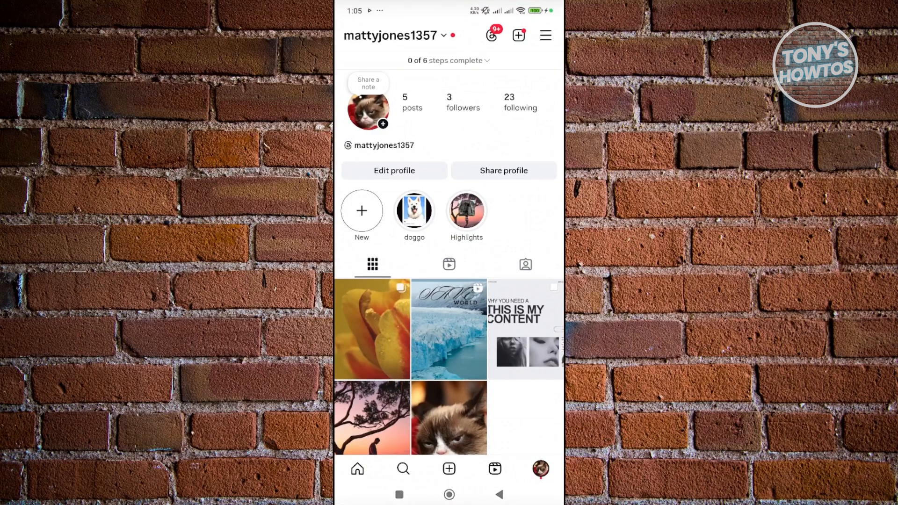
Step: Begin a new story without a photo, on a plain gradient background
click(518, 35)
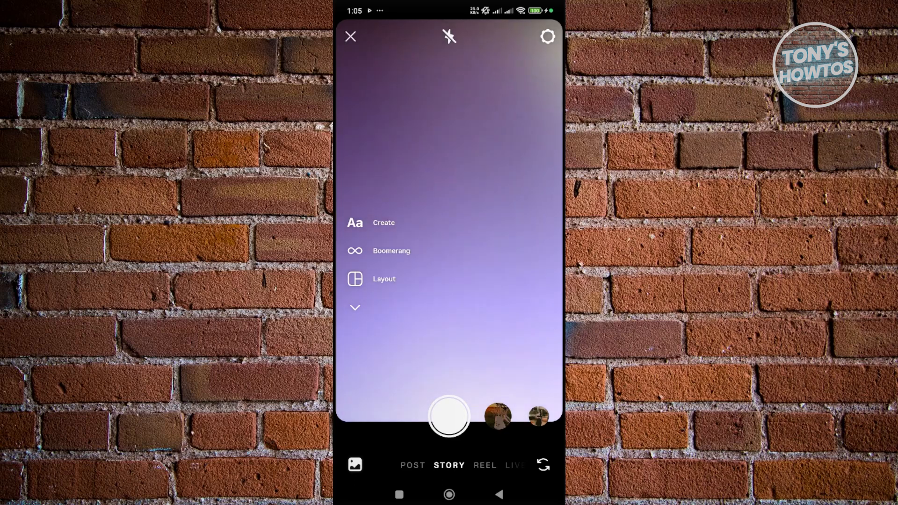
click(449, 419)
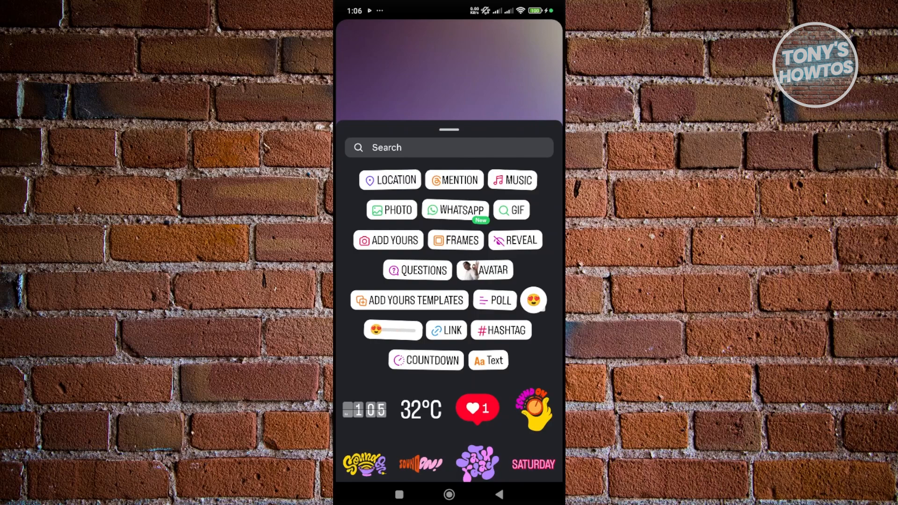
Step: Place a poll sticker with the question 'ARE U OK' and select its first option field
click(417, 269)
text(A)
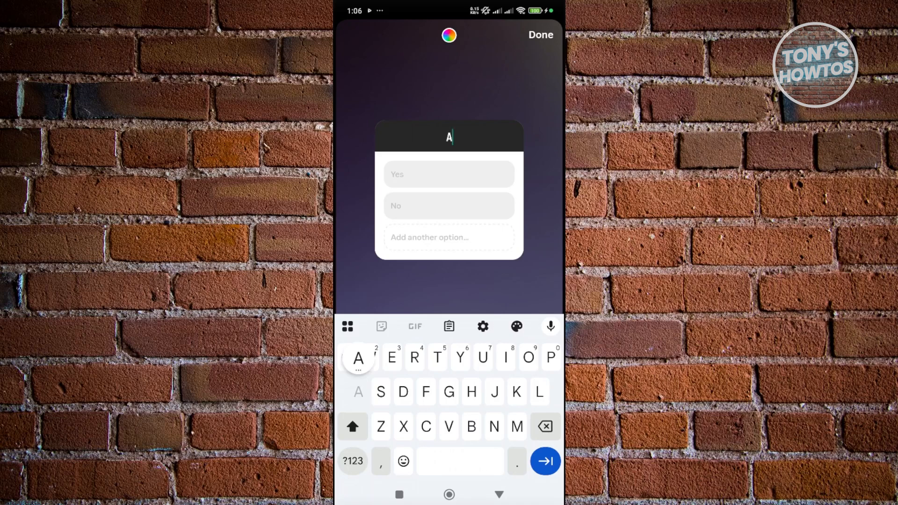
text(RE U OK)
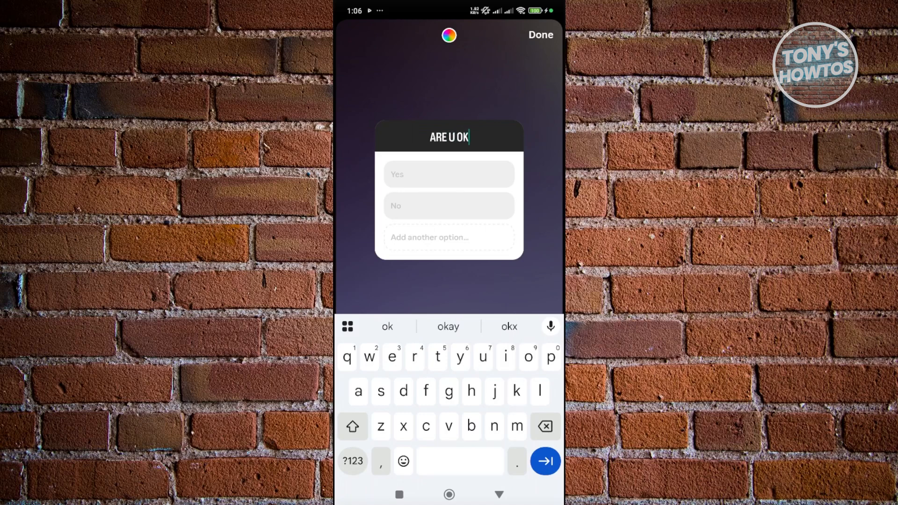
click(353, 427)
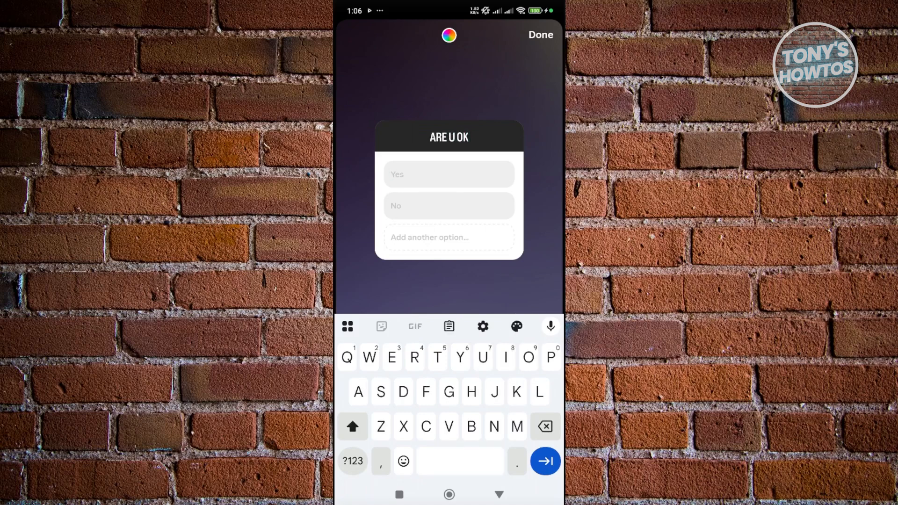
Step: Fill the poll options as yes, No and Maybe, finish the sticker and reach the share step
text(yes)
click(449, 204)
text(No)
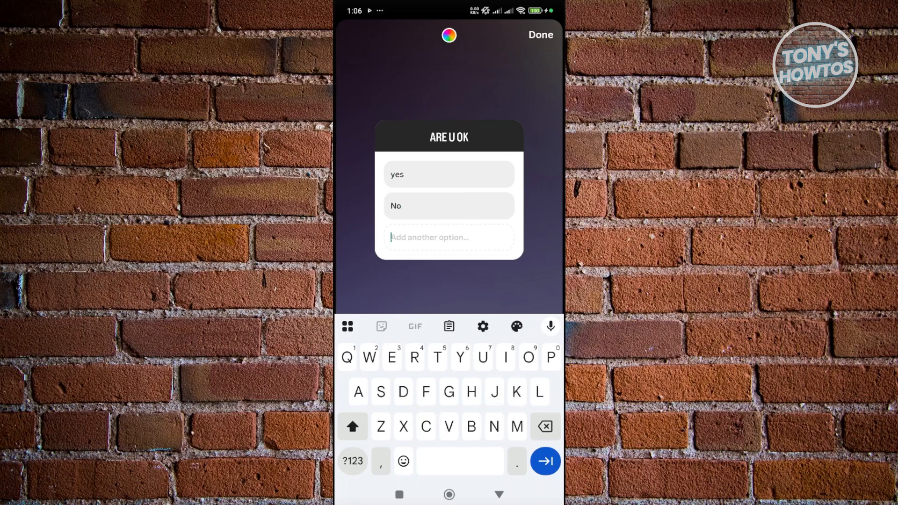
text(Maybe)
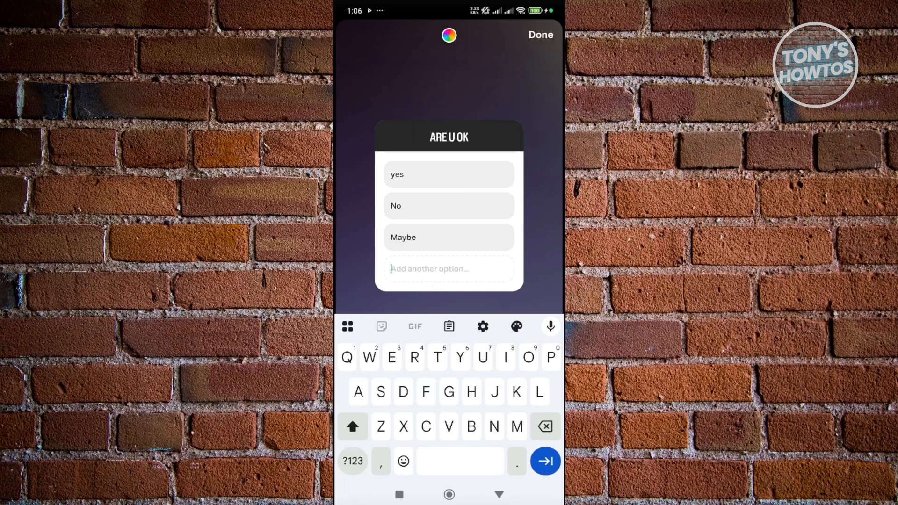
click(541, 34)
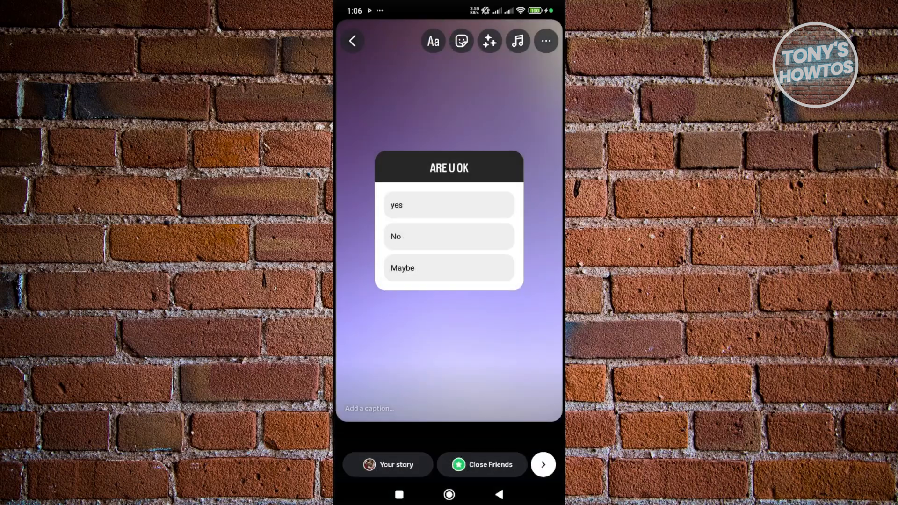
click(543, 464)
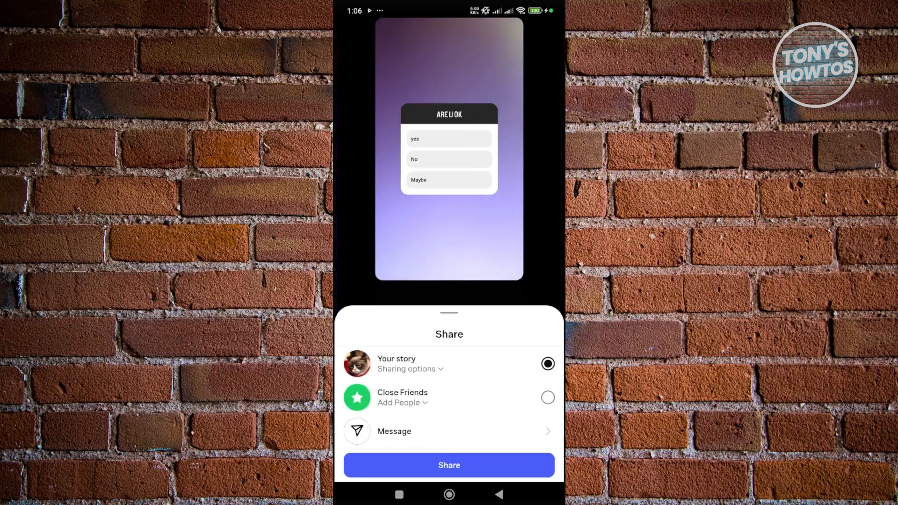